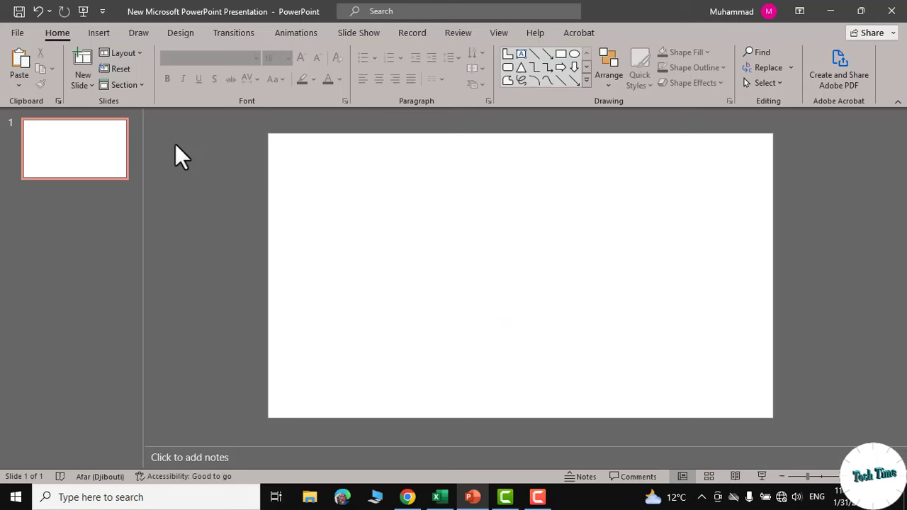
# - Insert the portrait photo and draw an oval beside it on the slide
pyautogui.click(99, 33)
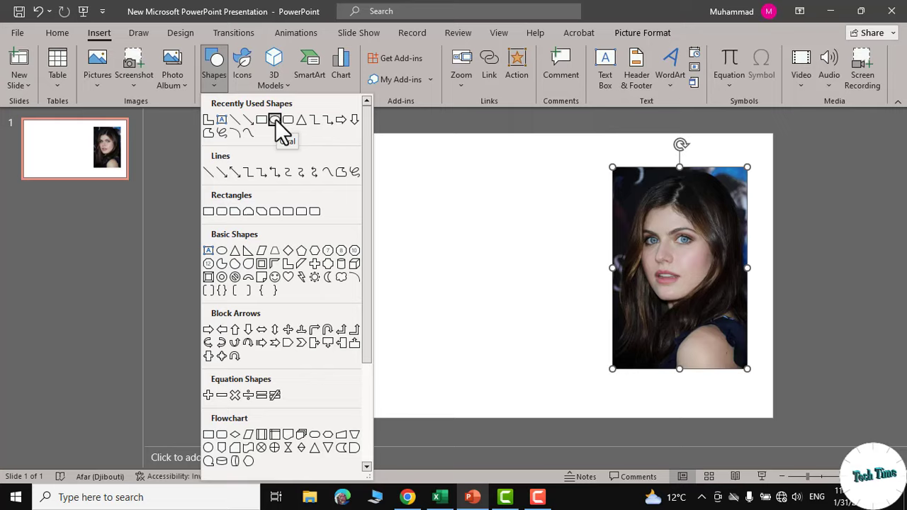
pyautogui.moveTo(361, 206); pyautogui.dragTo(507, 329)
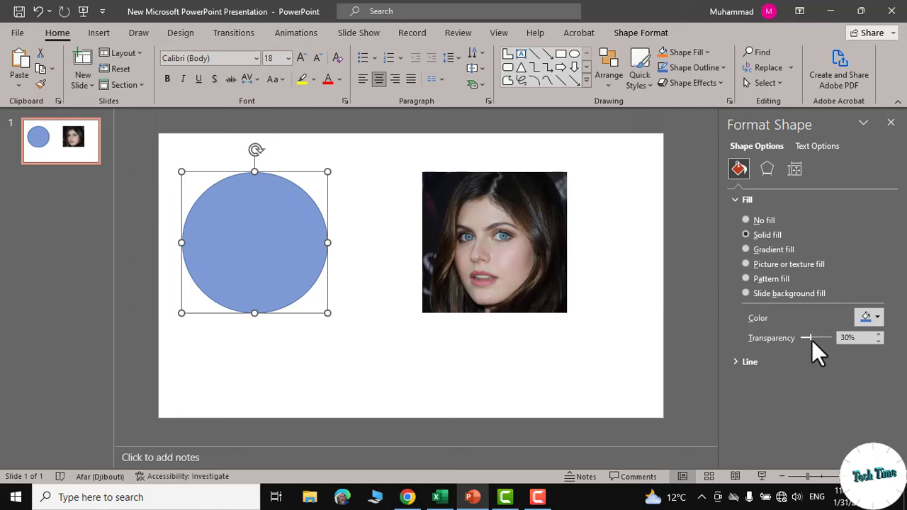
# - Cut the portrait photo and choose Picture or texture fill for the blue circle
pyautogui.rightClick(495, 241)
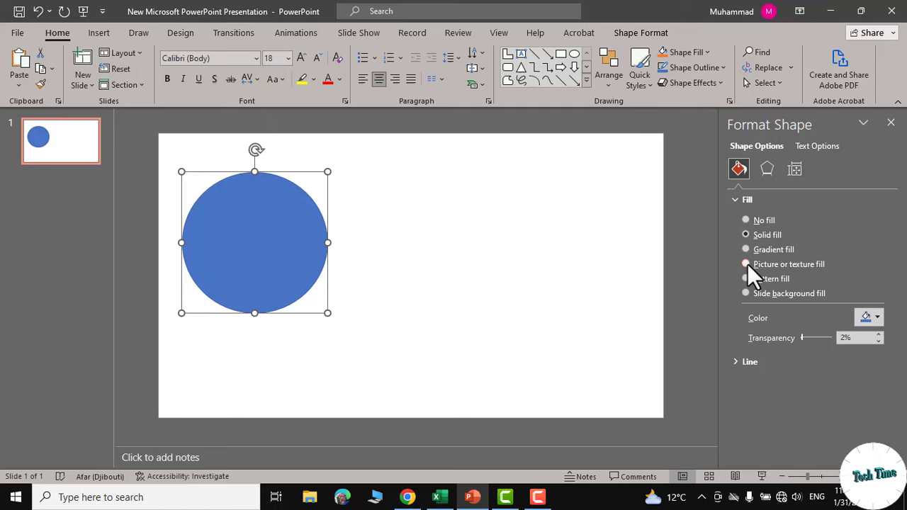
pyautogui.click(746, 264)
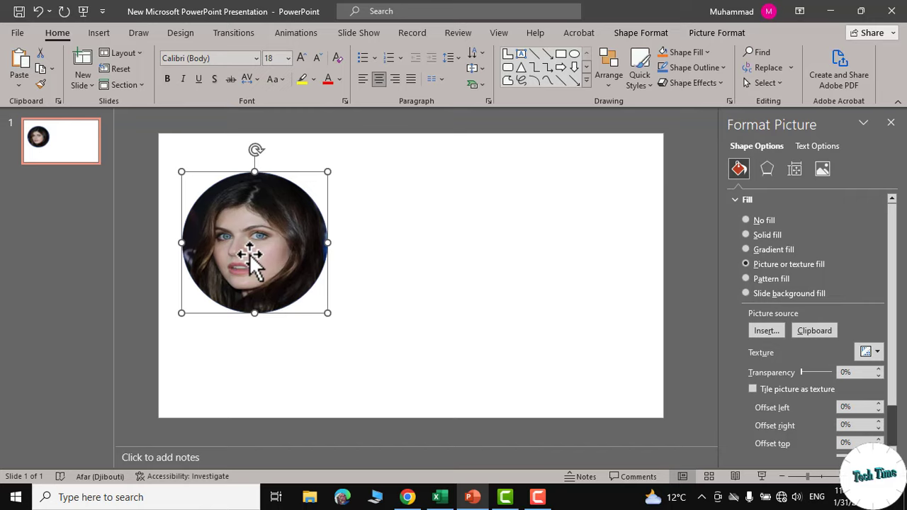
# - Move the photo-filled circle toward the centre of the slide
pyautogui.moveTo(255, 244); pyautogui.dragTo(366, 244)
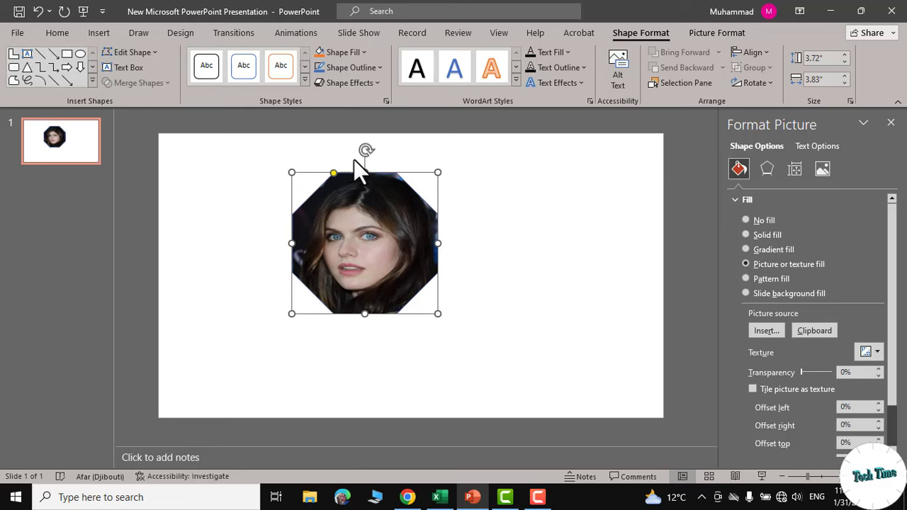
# - Show the Shape Effects menu for the octagon portrait
pyautogui.click(350, 82)
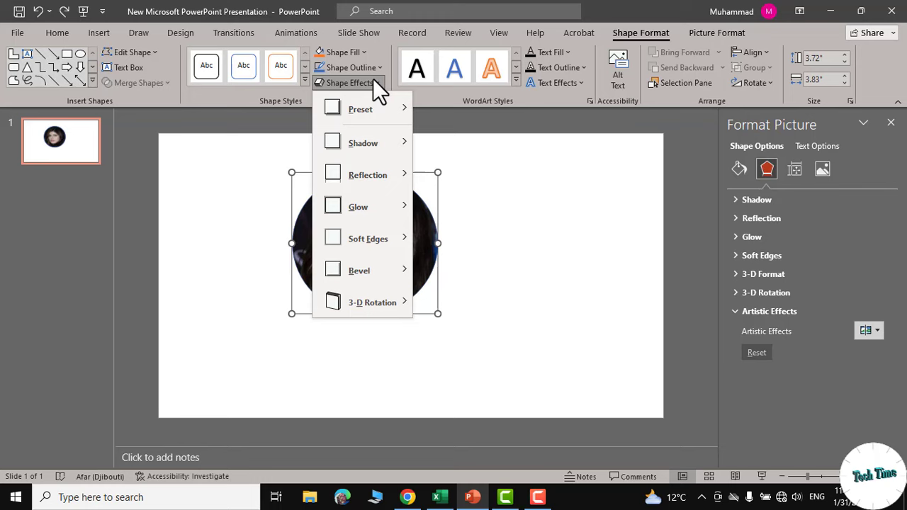